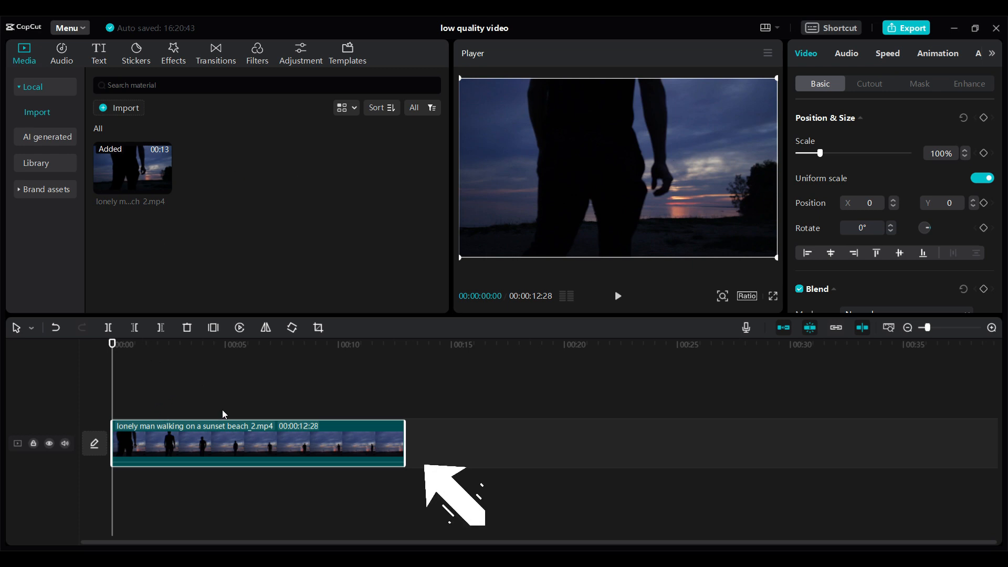
pyautogui.moveTo(524, 463)
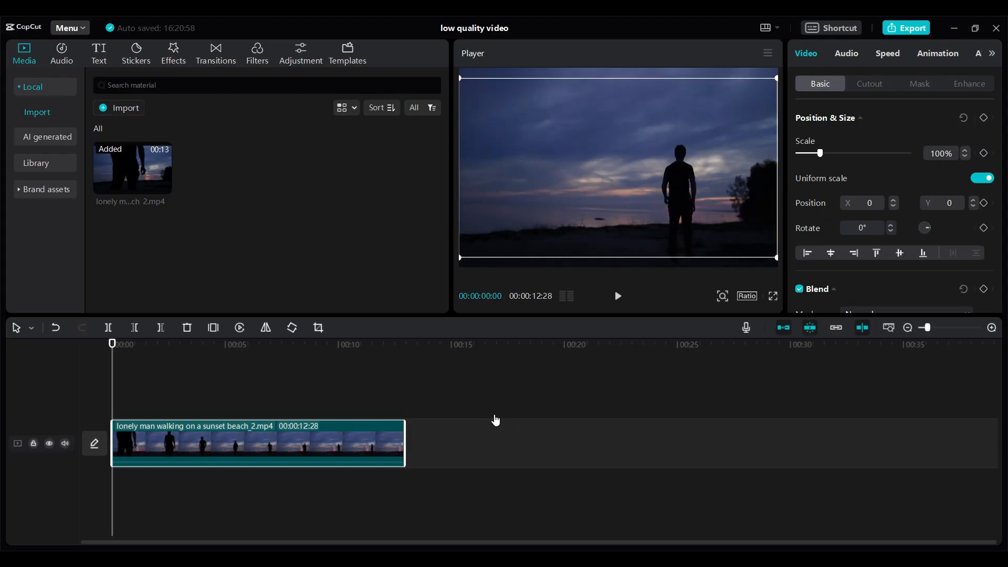
# Set the sunset beach clip's Scale to 10%.
pyautogui.click(293, 443)
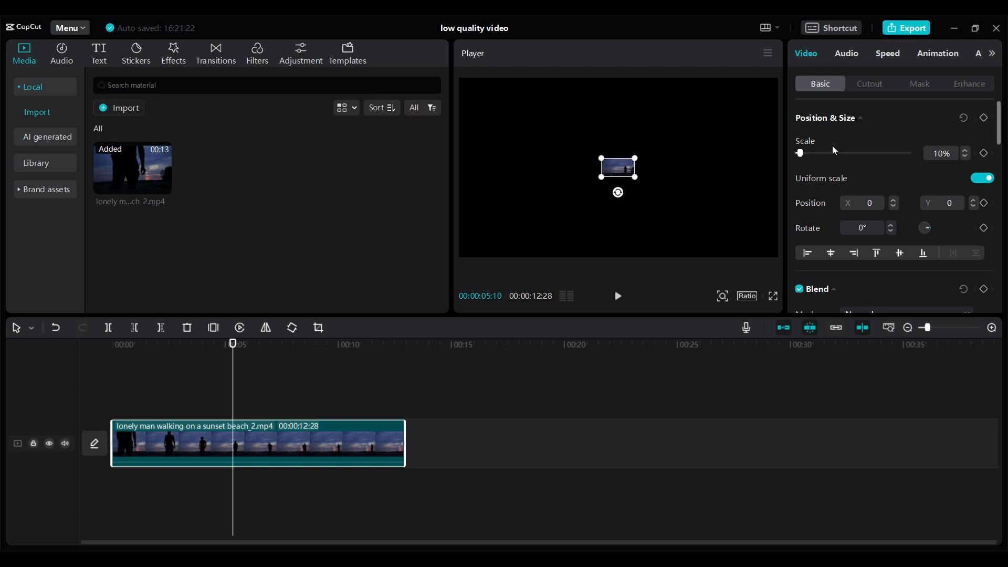
# Export the 10%-scaled project at 480P resolution and 24fps.
pyautogui.click(911, 28)
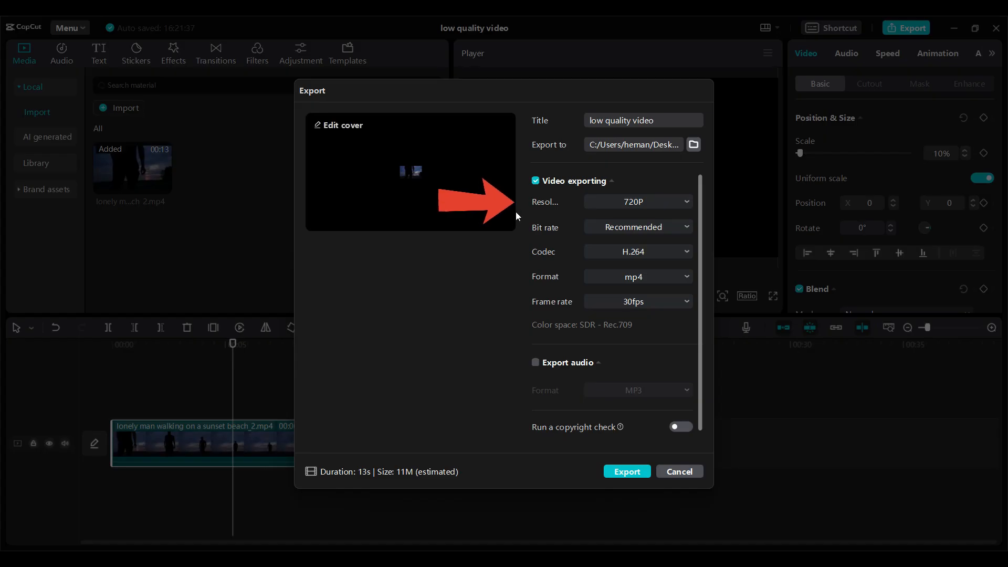
pyautogui.click(636, 202)
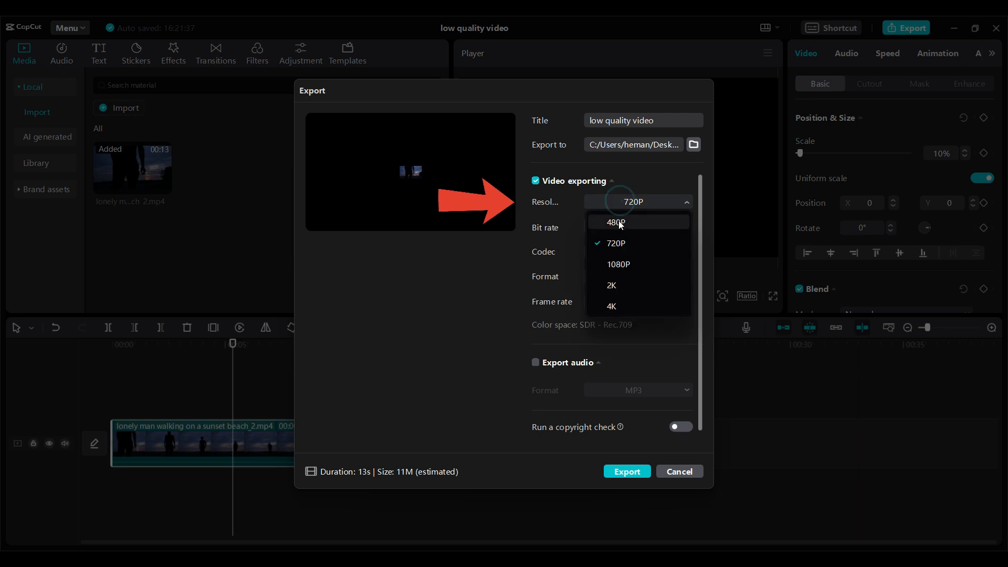
pyautogui.click(615, 222)
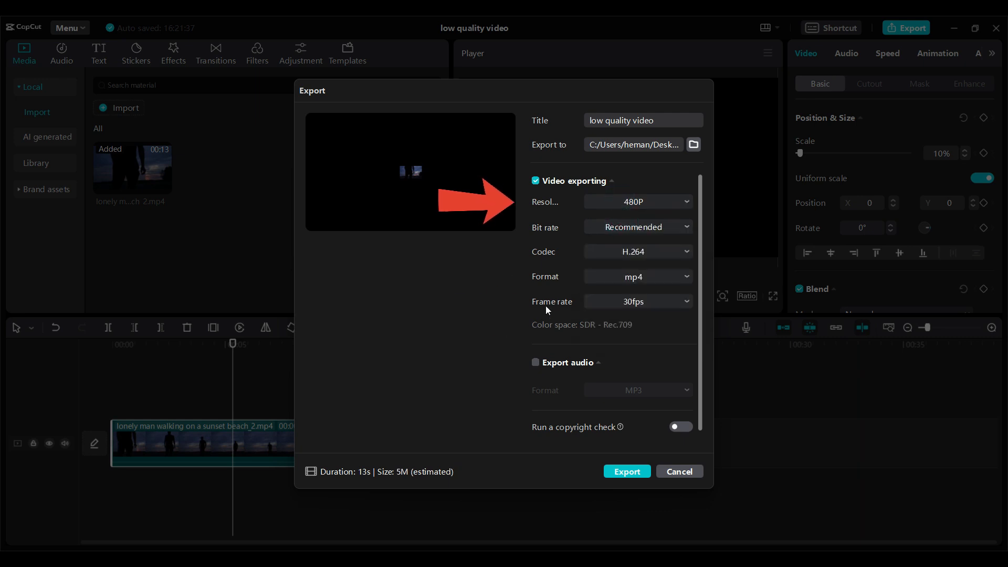
pyautogui.click(636, 300)
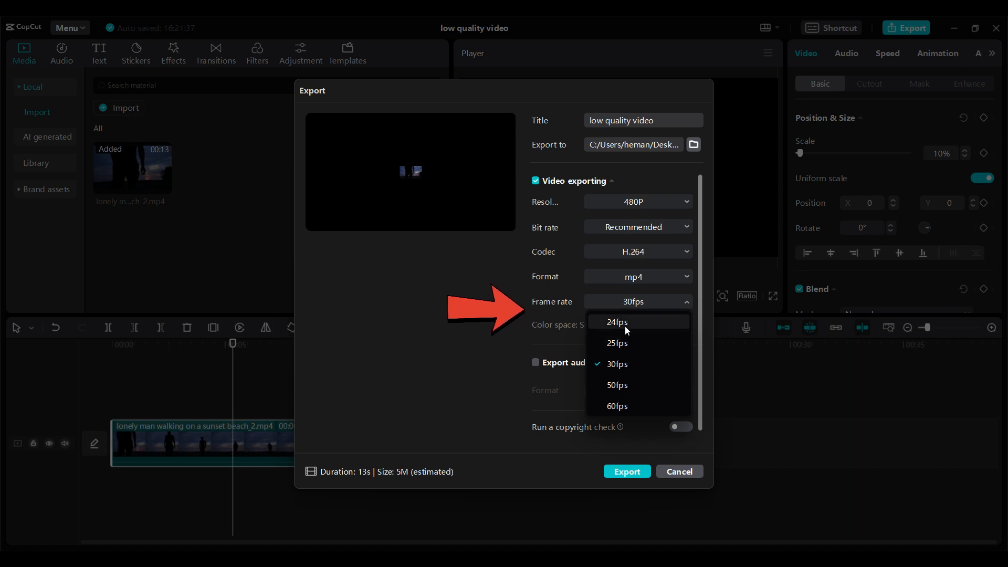
pyautogui.click(616, 322)
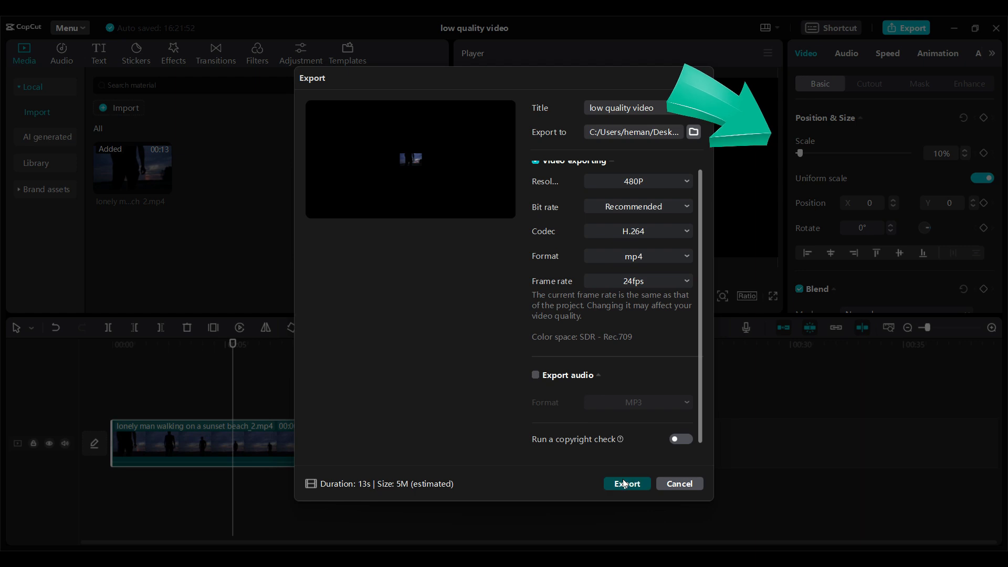
pyautogui.click(626, 484)
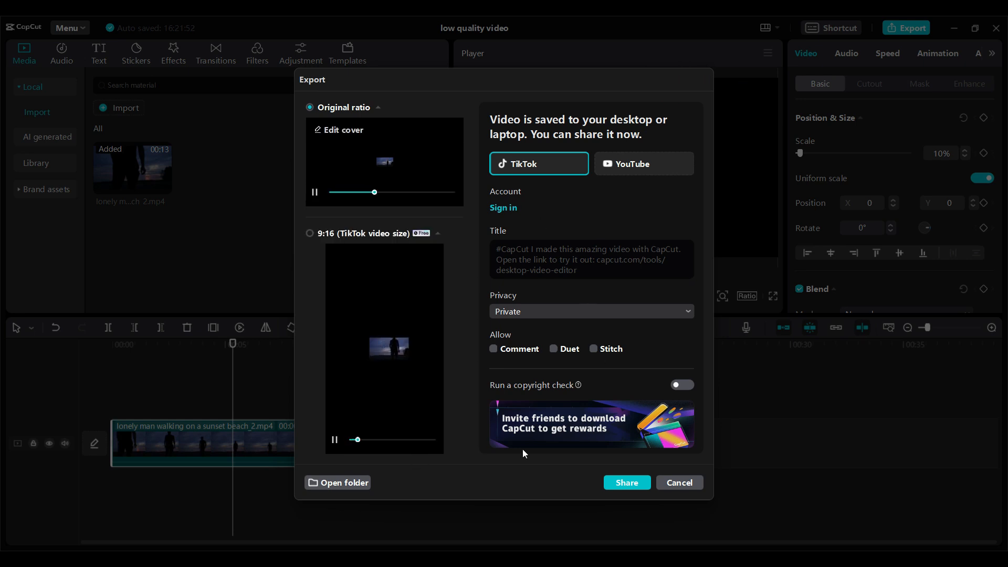
# Close the export-finished dialog.
pyautogui.click(678, 487)
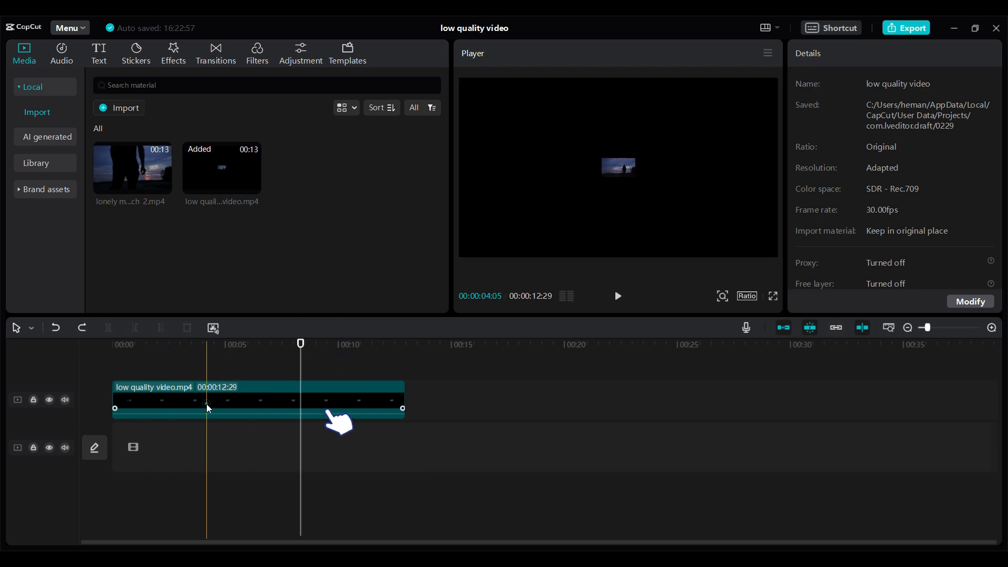
# Scale the low quality clip through 500%, 700% to 900%, then return playback to start.
pyautogui.click(257, 399)
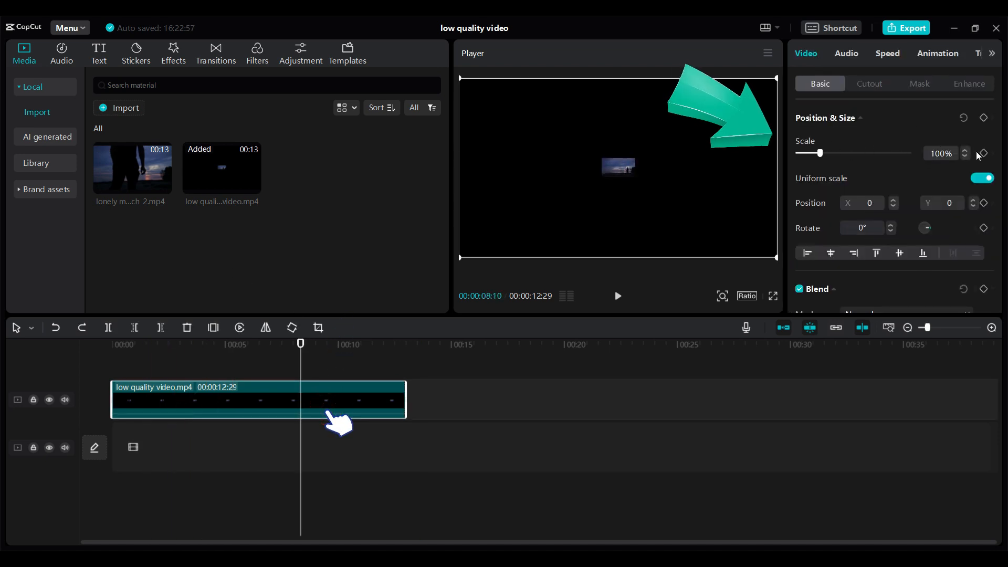
pyautogui.tripleClick(940, 153)
pyautogui.write('500')
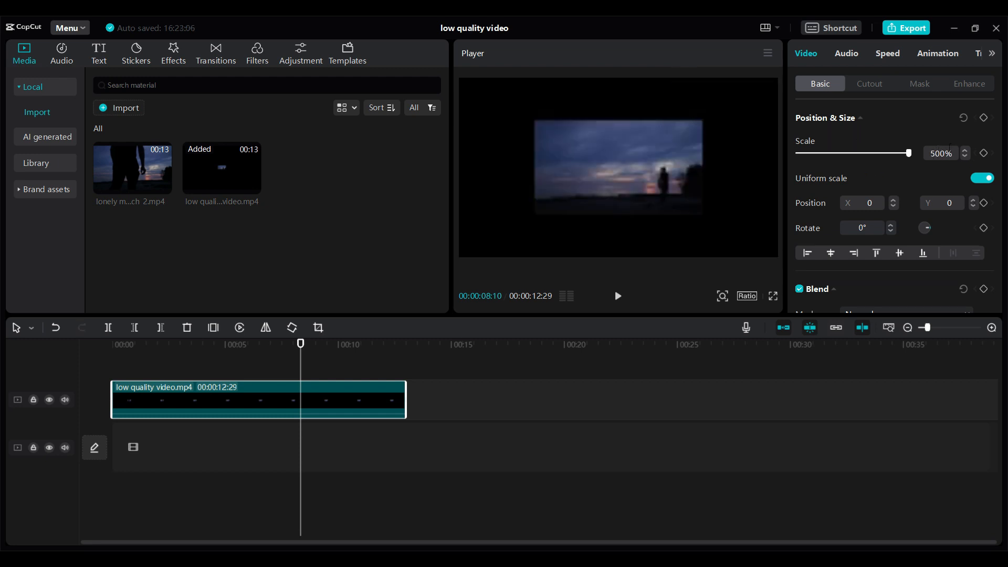
pyautogui.tripleClick(942, 153)
pyautogui.write('700')
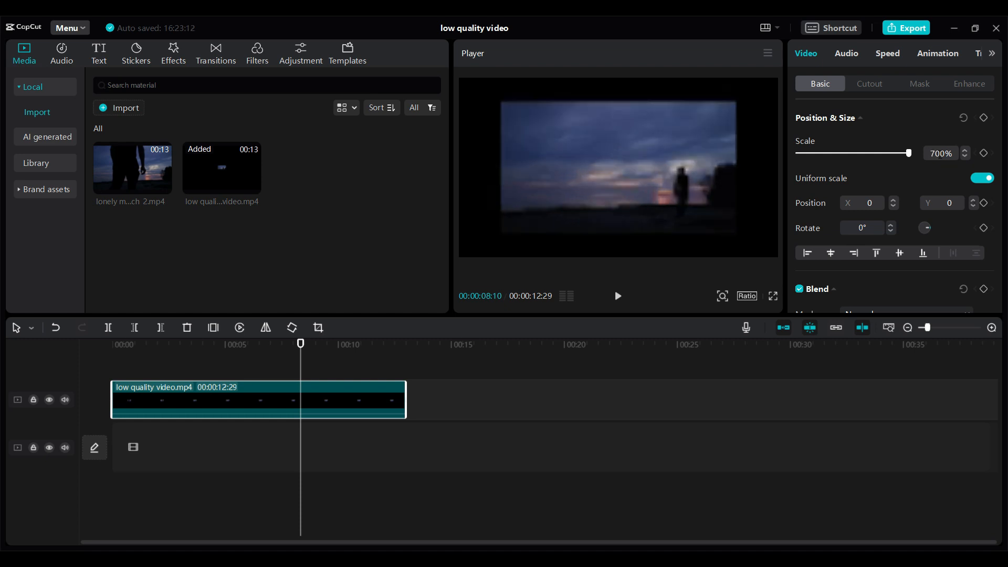
pyautogui.tripleClick(941, 153)
pyautogui.write('900')
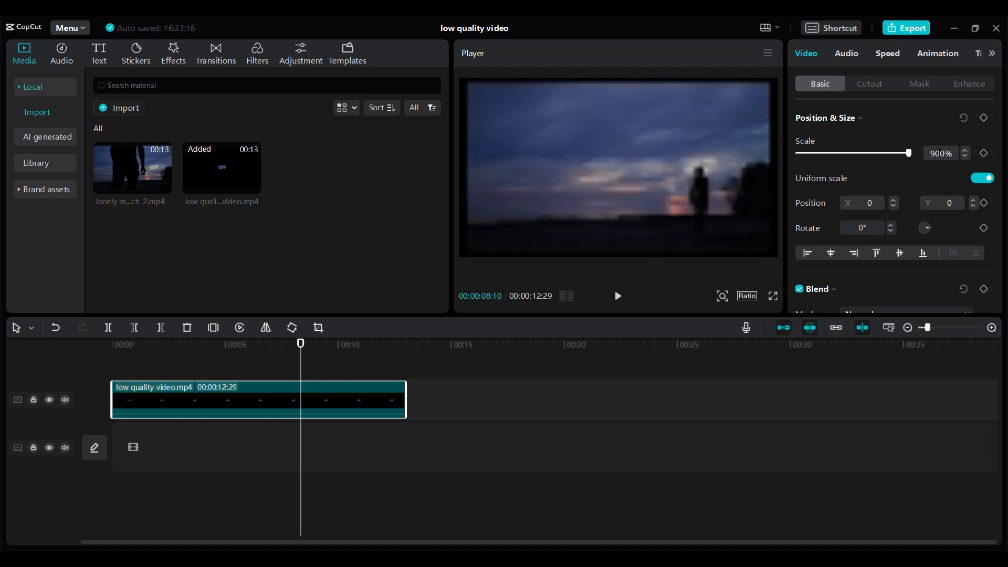
pyautogui.moveTo(647, 143)
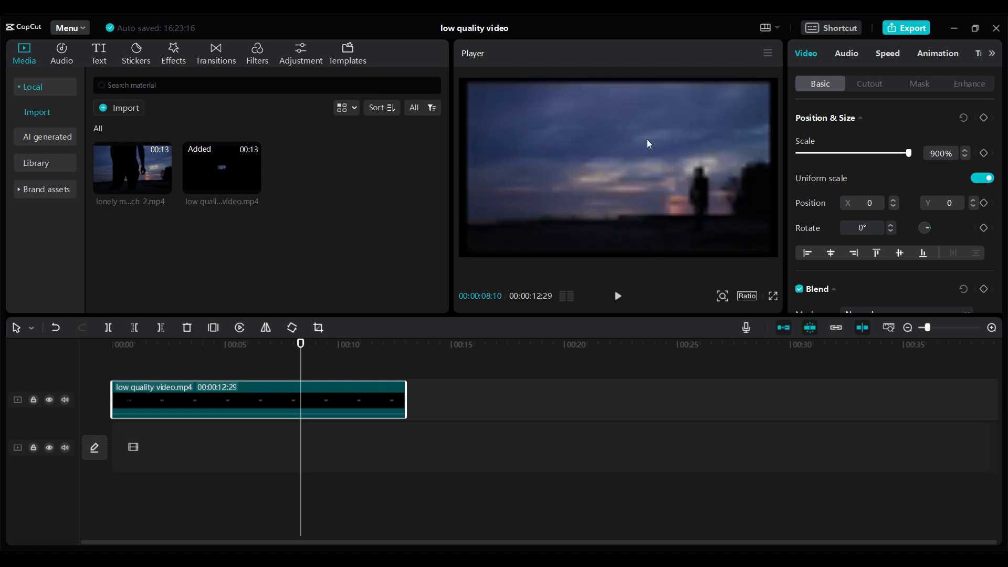
pyautogui.click(111, 344)
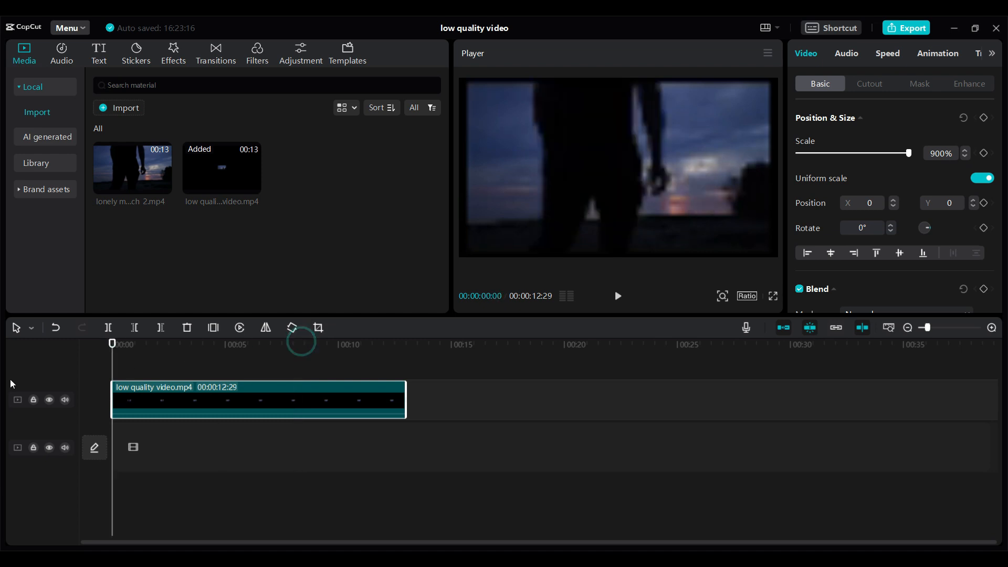
# Add the original sunset beach clip to the timeline after the low quality clip.
pyautogui.click(616, 296)
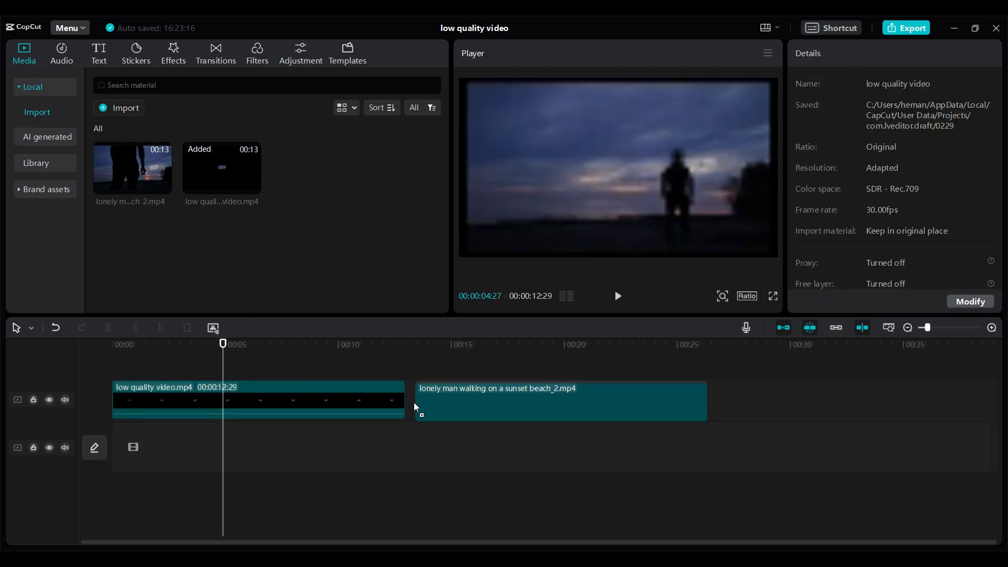
# Play the sharp original beach clip to compare it, then pause.
pyautogui.click(558, 400)
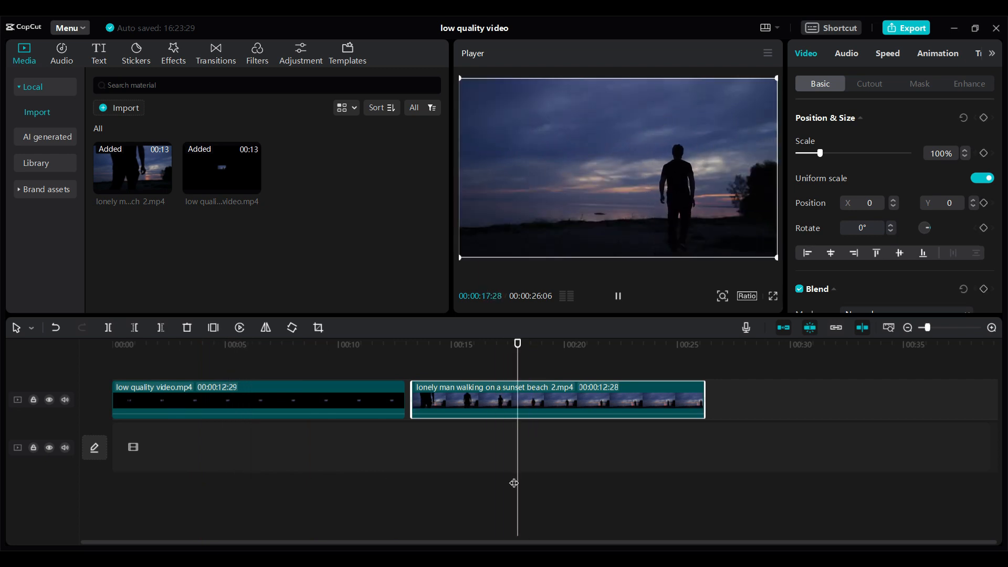
pyautogui.click(616, 296)
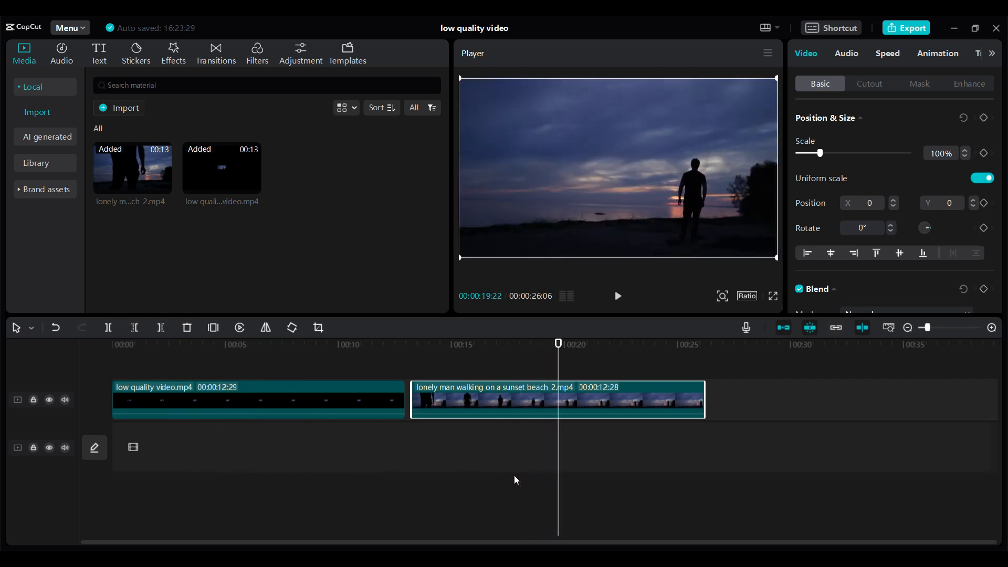